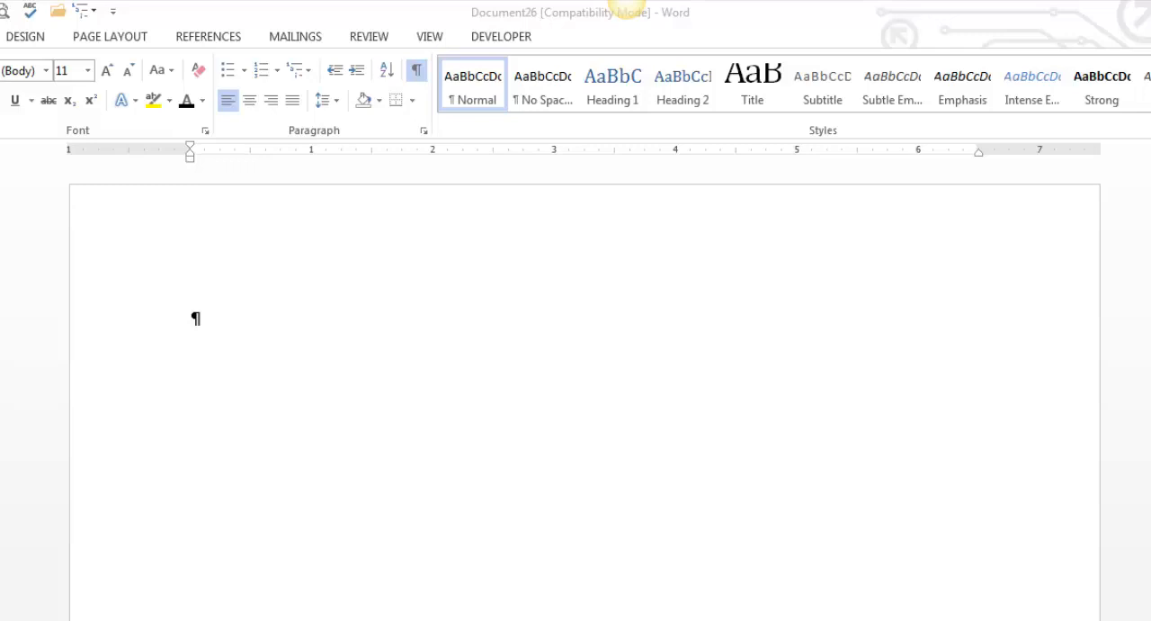
pyautogui.moveTo(283, 332)
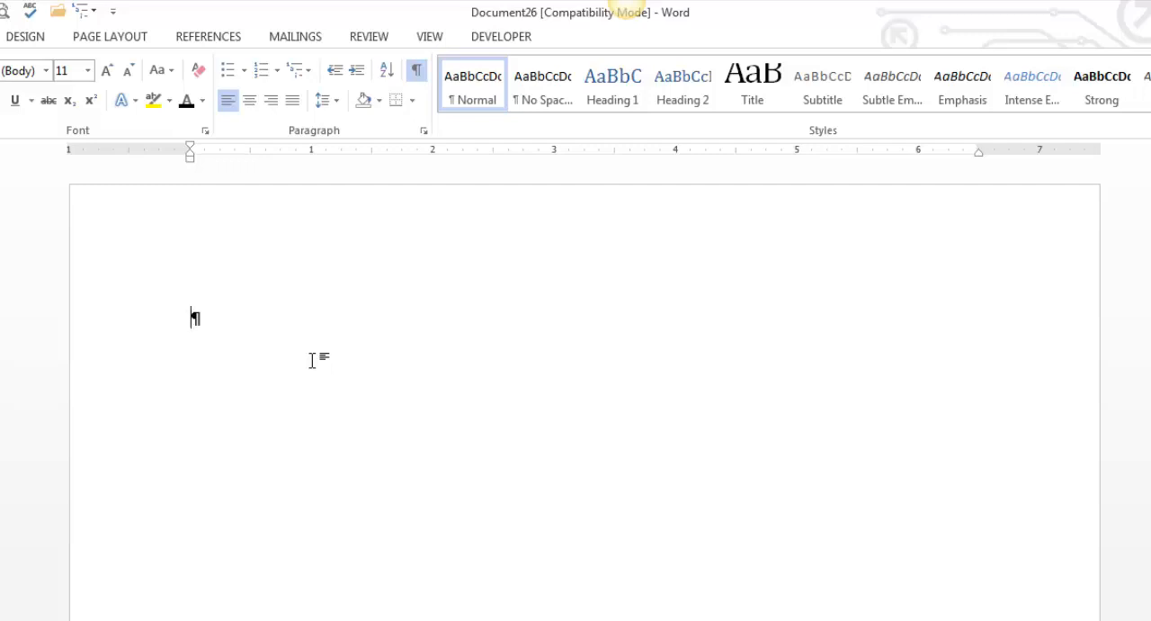
# - Generate five two-sentence English sample paragraphs with the =rand(5,2) formula
pyautogui.write('=')
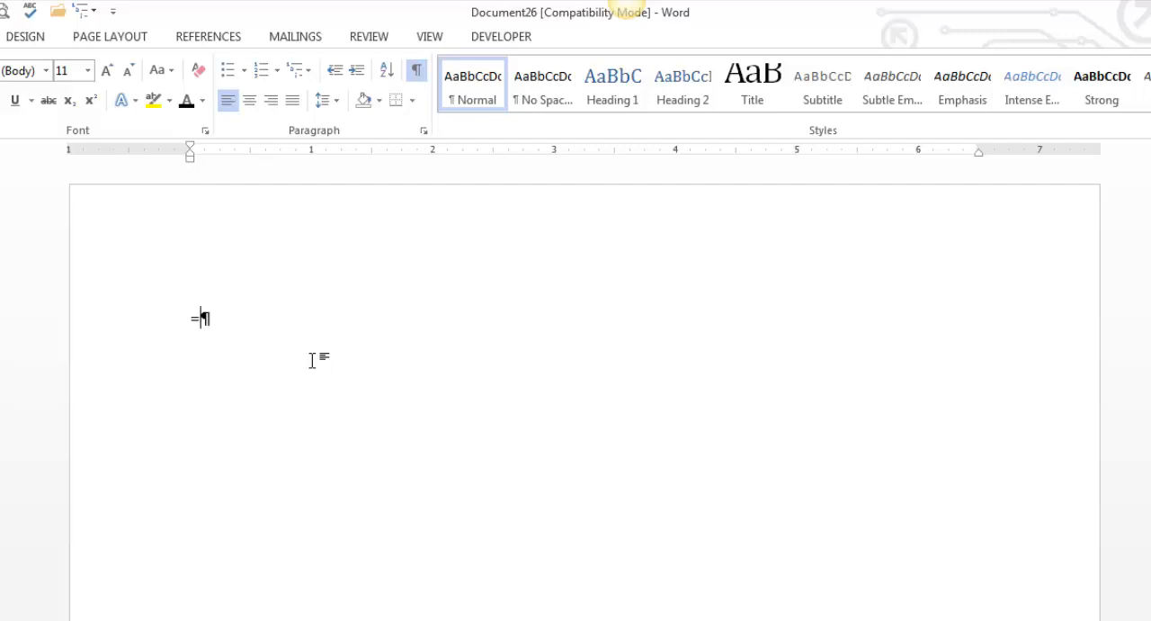
pyautogui.write('rand')
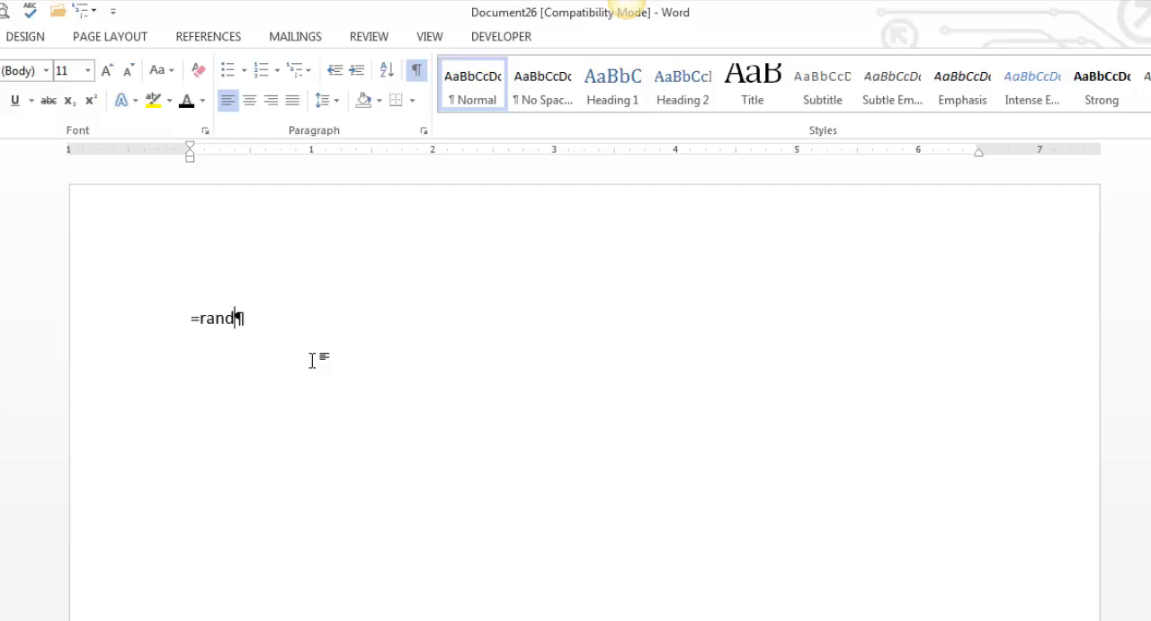
pyautogui.write('(')
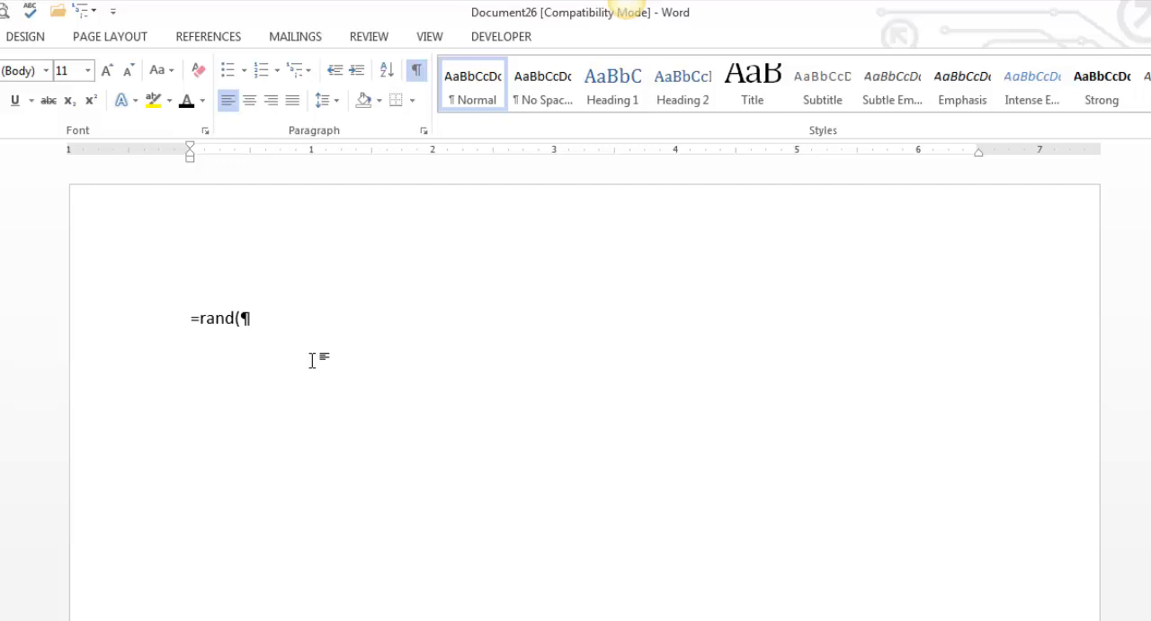
pyautogui.write('5')
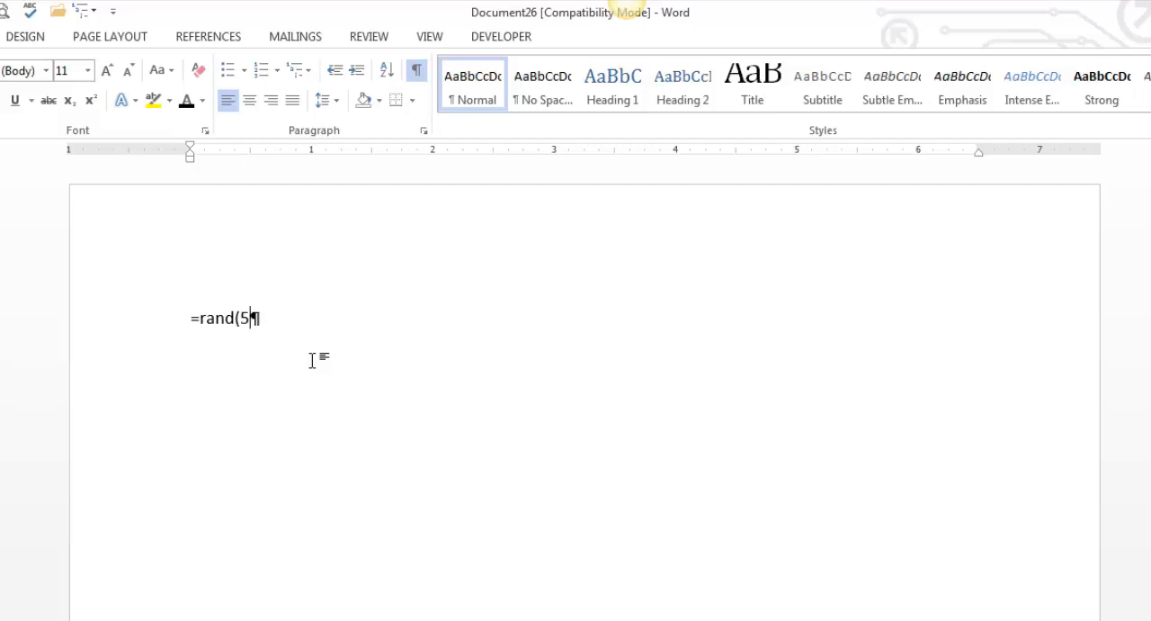
pyautogui.write(',')
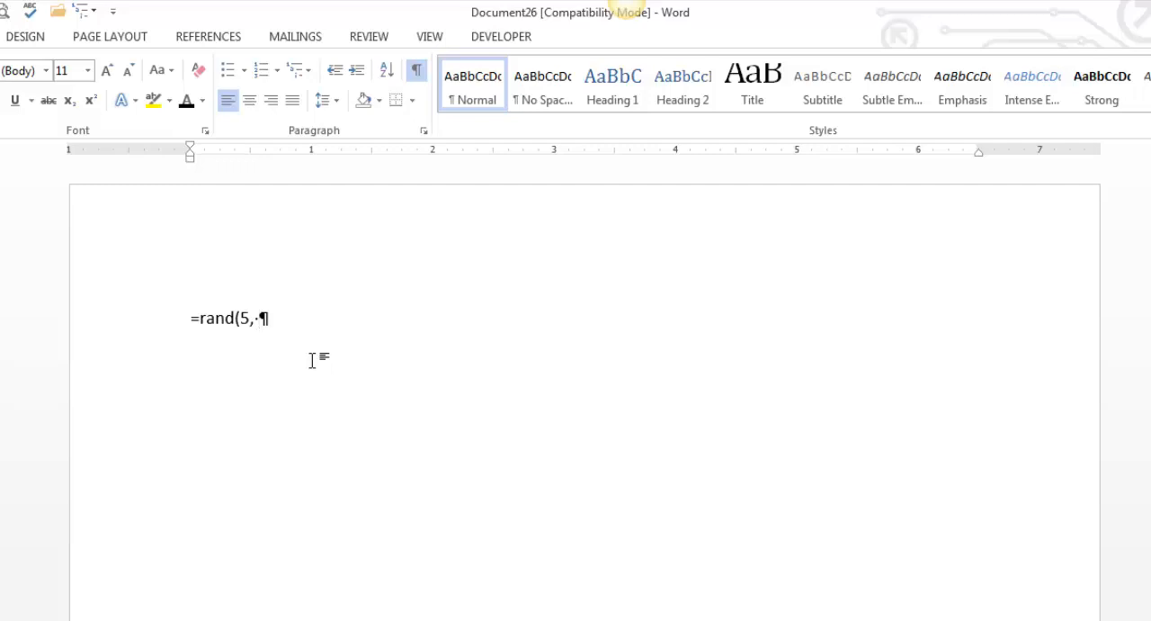
pyautogui.write('2')
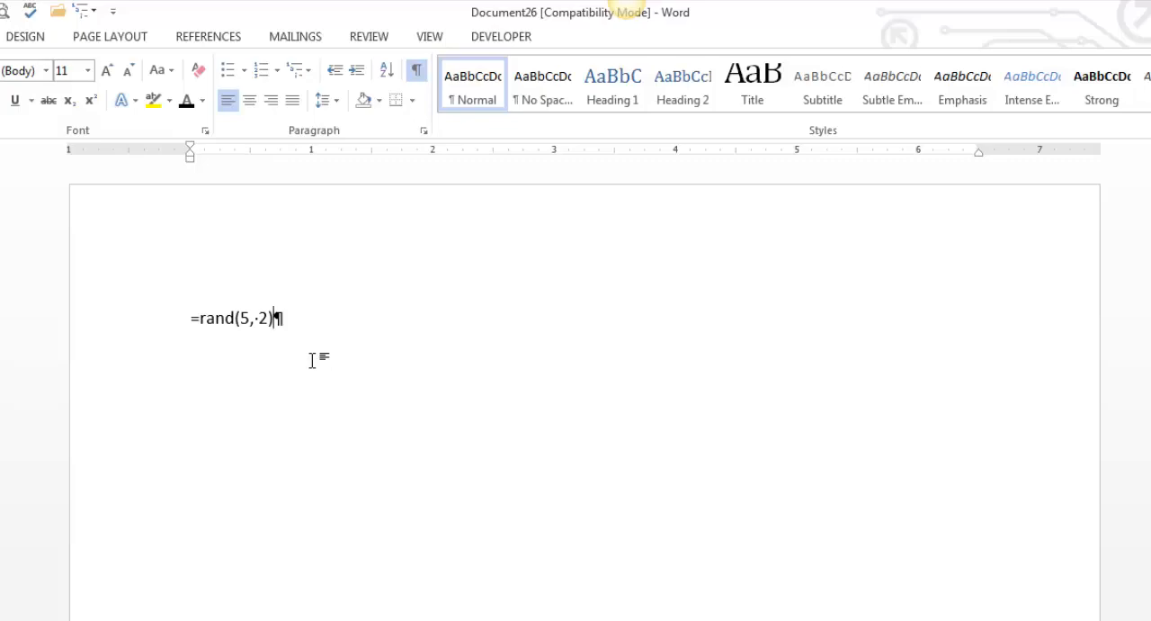
pyautogui.press('Enter')
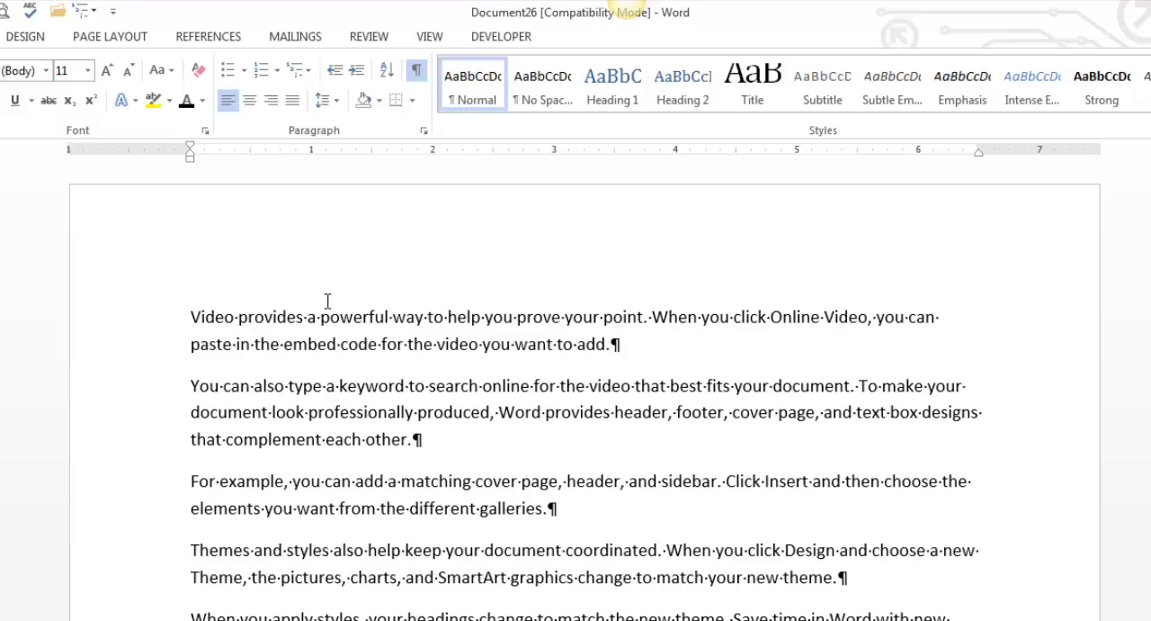
# - Add a blank paragraph on the empty line after the five sample paragraphs
pyautogui.scroll(-3)
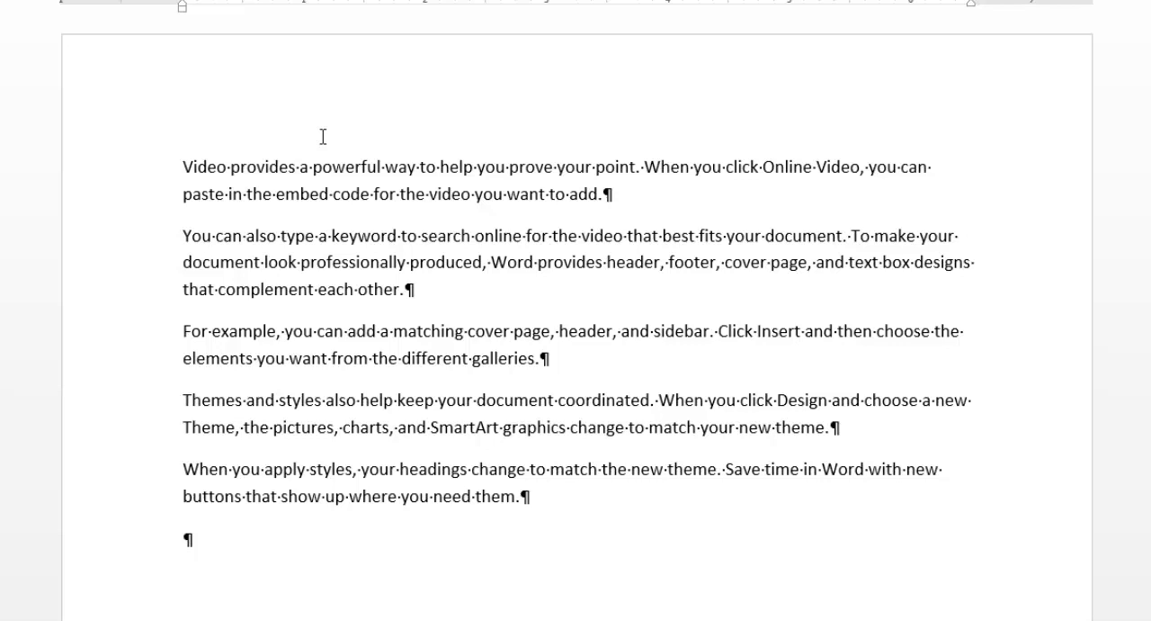
pyautogui.click(184, 540)
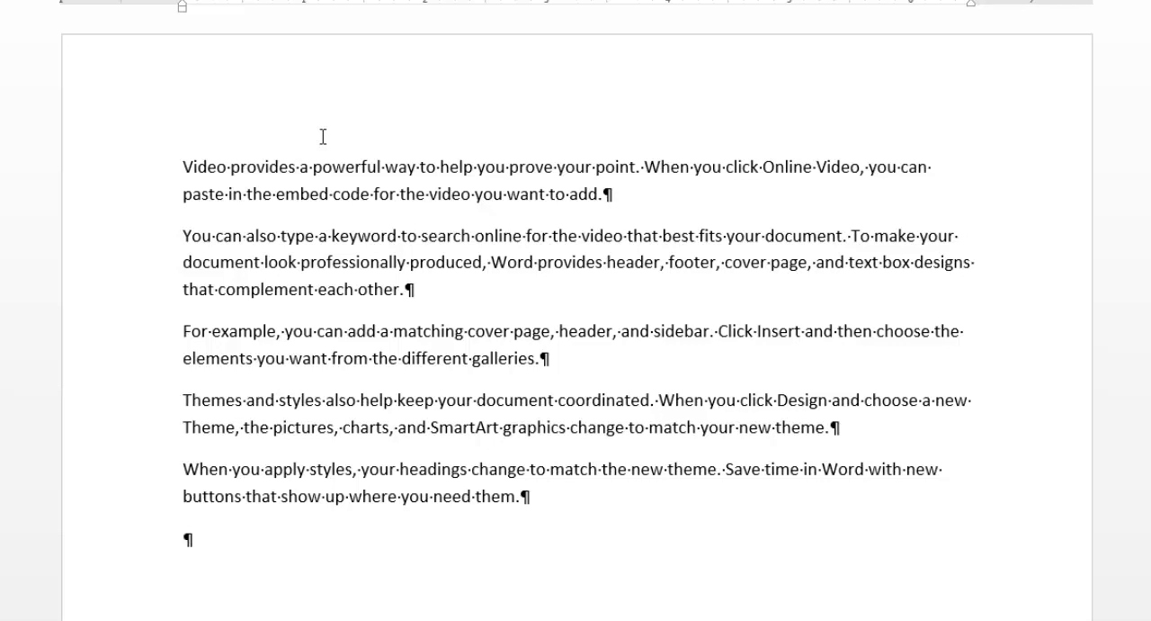
pyautogui.click(184, 537)
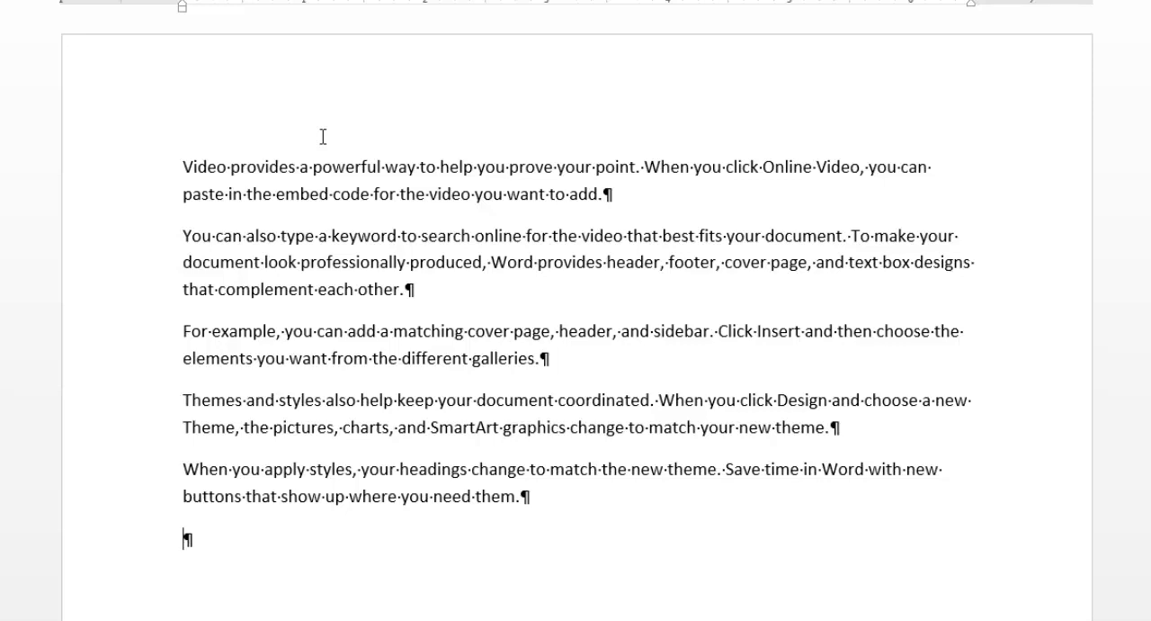
pyautogui.press('Enter')
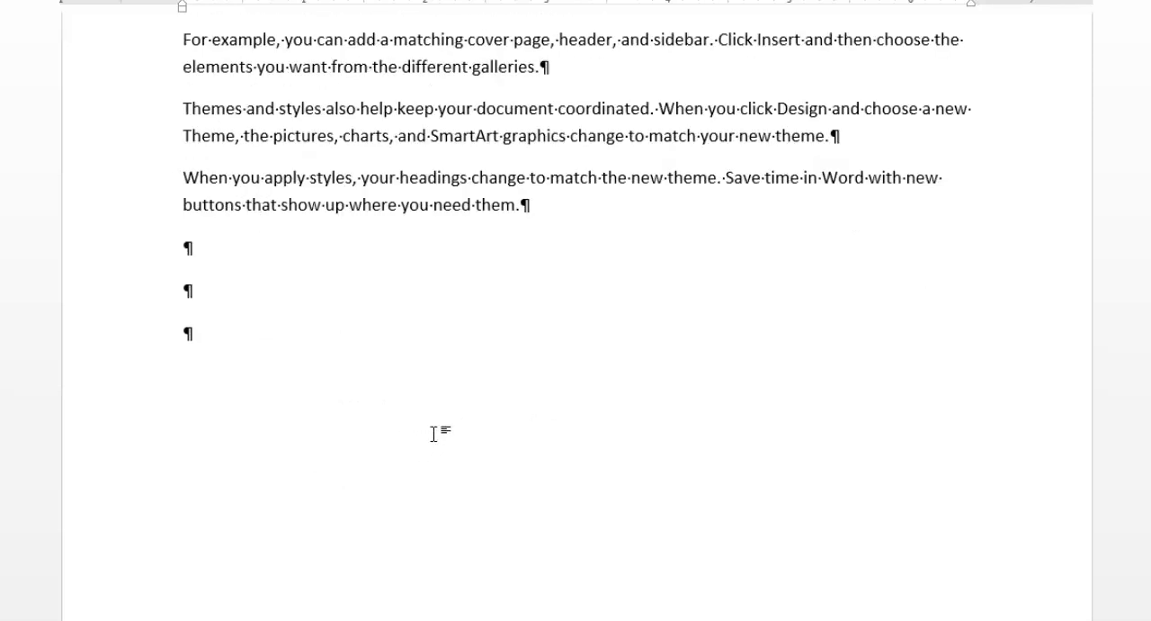
# - Generate three four-sentence Latin paragraphs with the =lorem(3,4) formula
pyautogui.write('=')
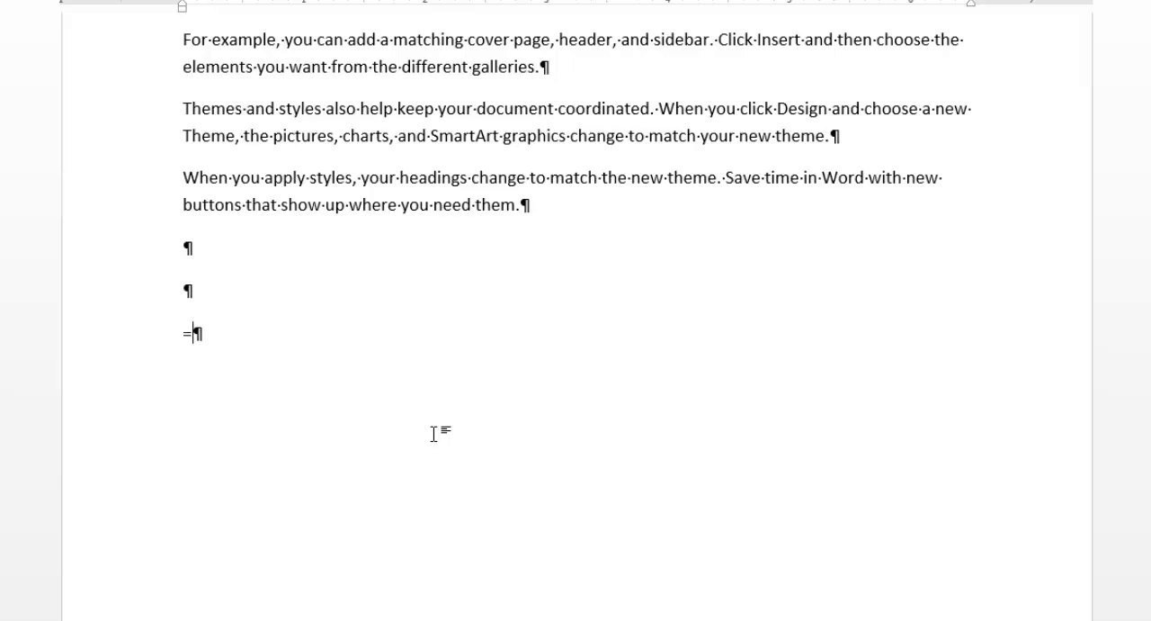
pyautogui.write('lo')
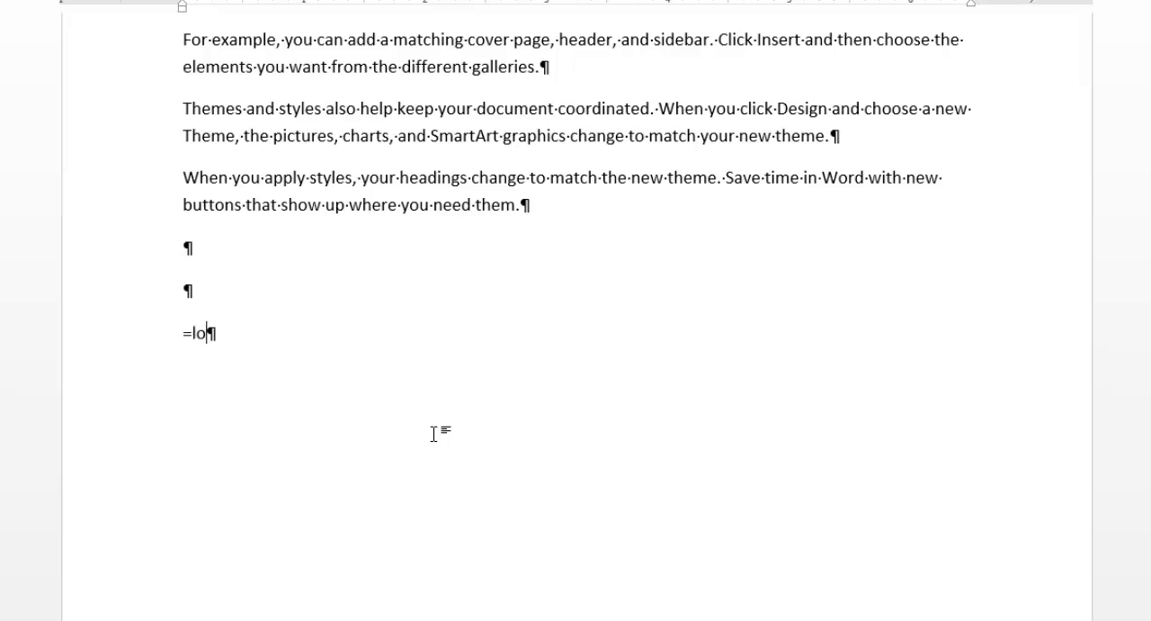
pyautogui.write('rem')
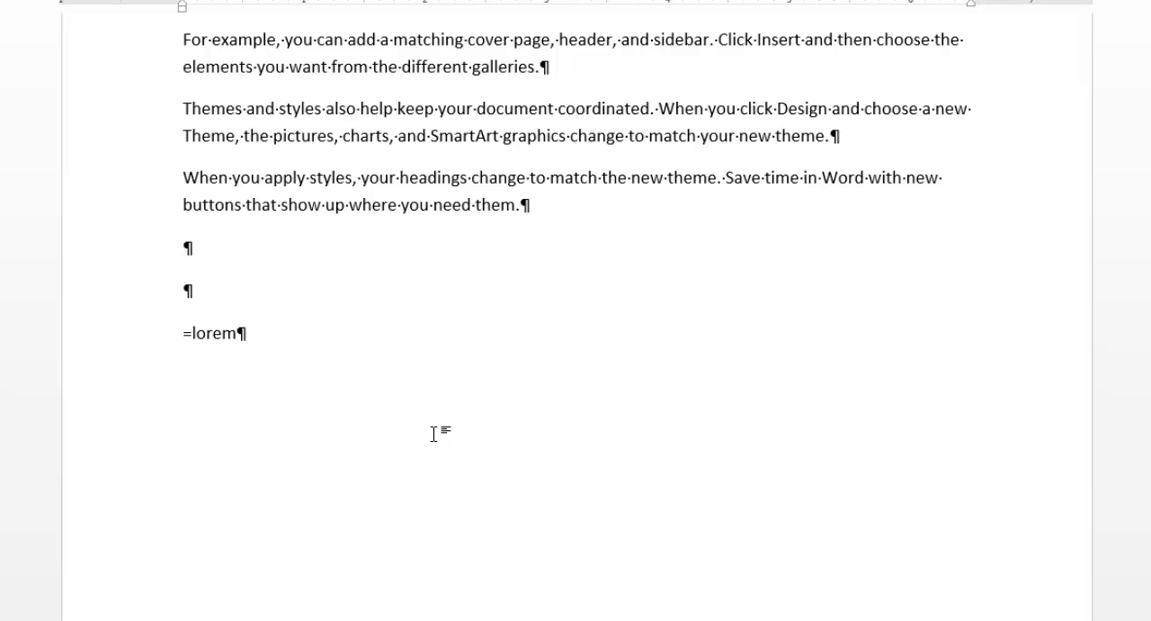
pyautogui.click(234, 333)
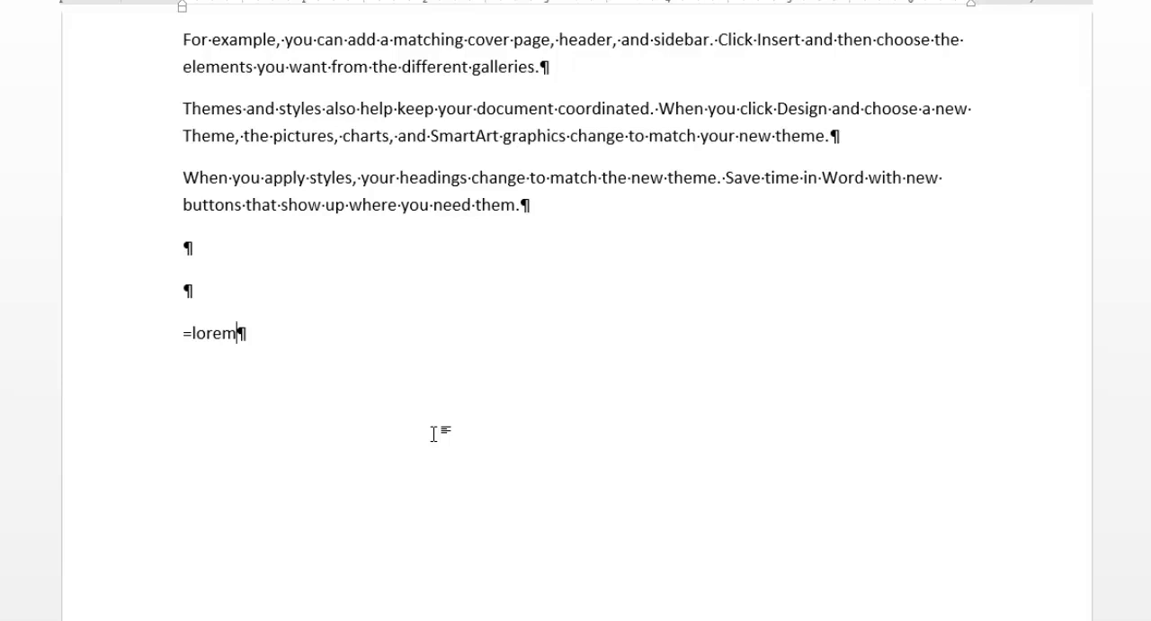
pyautogui.write('(')
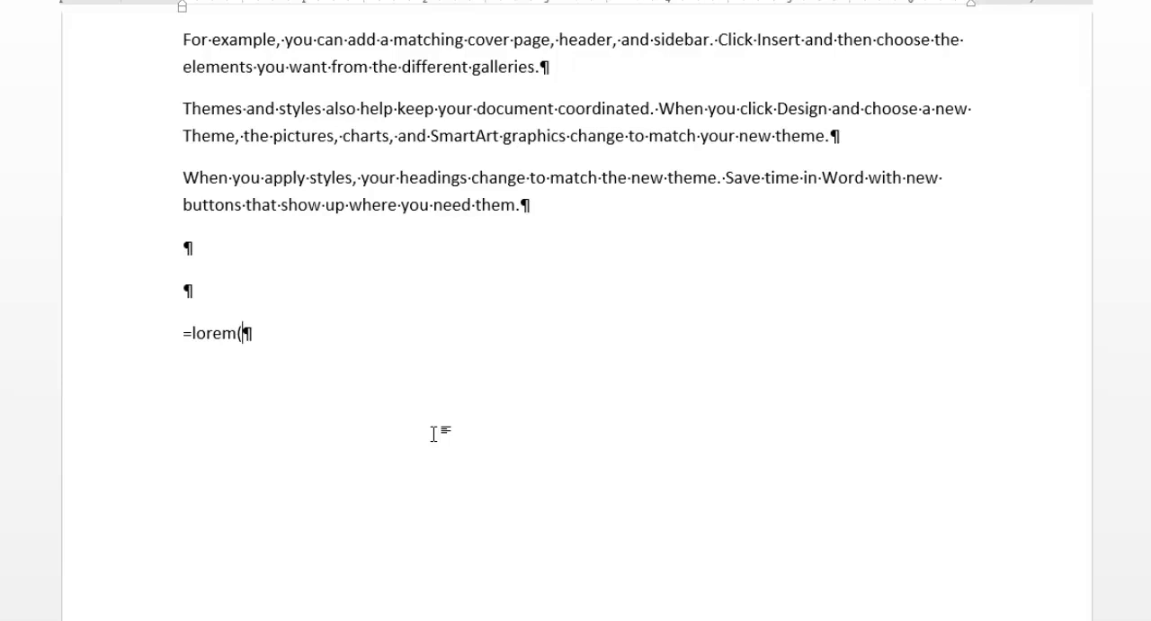
pyautogui.write('3,4')
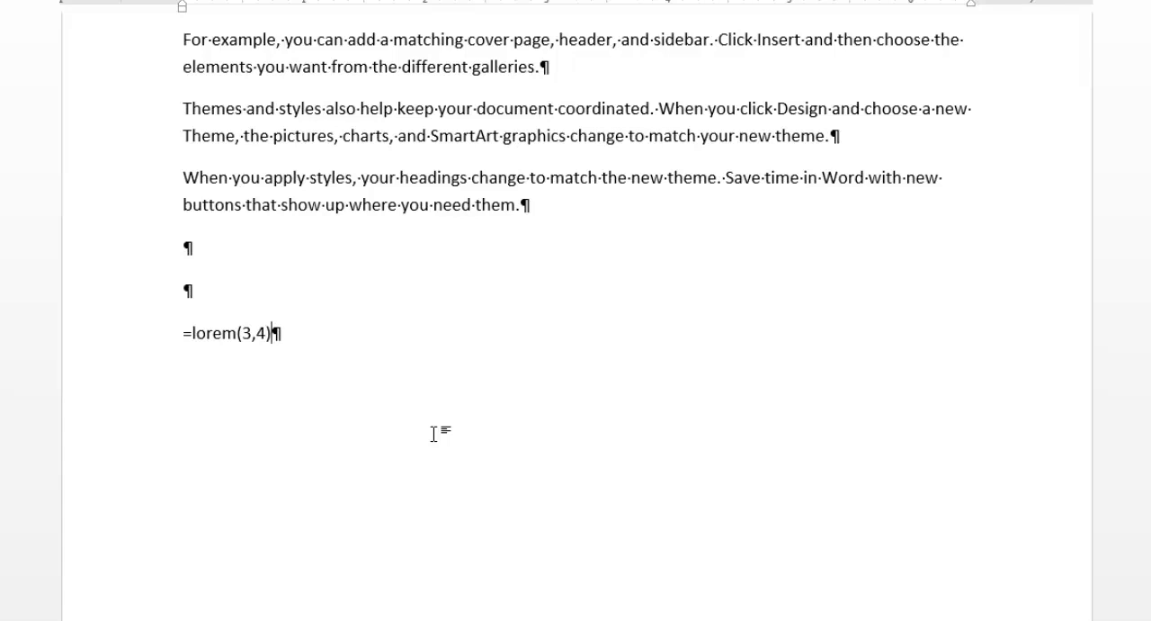
pyautogui.press('Enter')
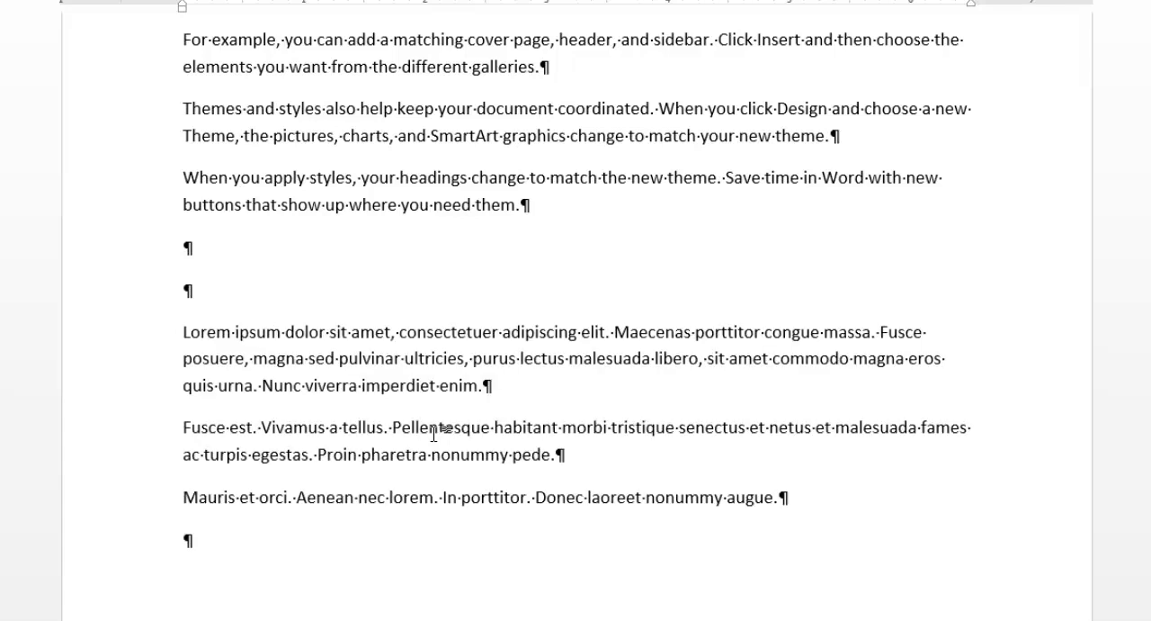